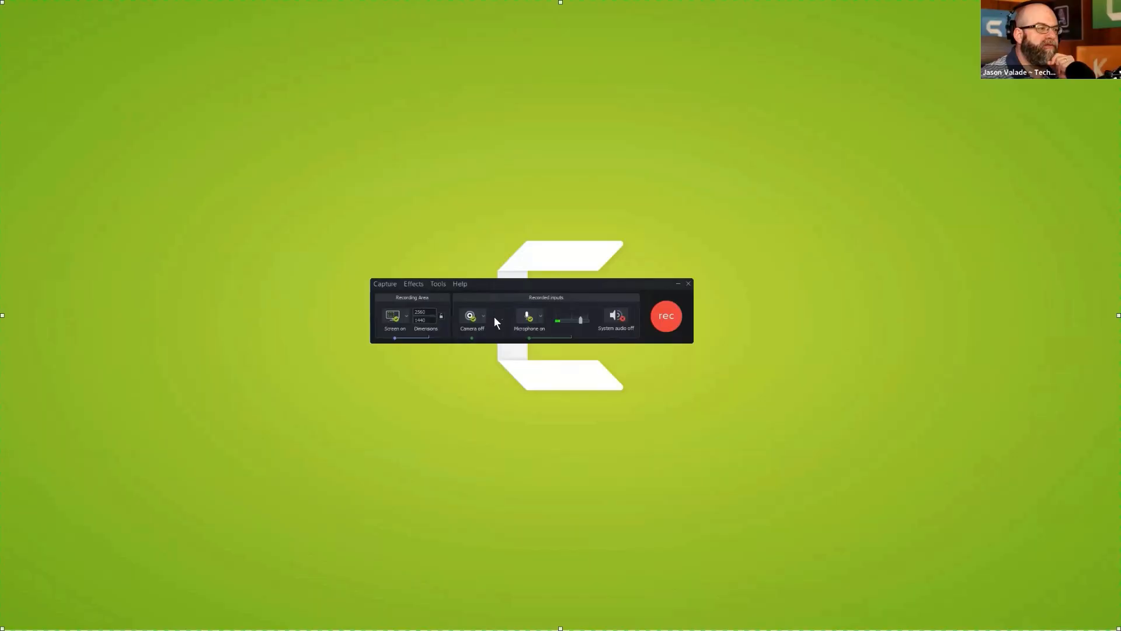
Switch the Camera input from off to on so the live webcam preview appears
left_click(470, 315)
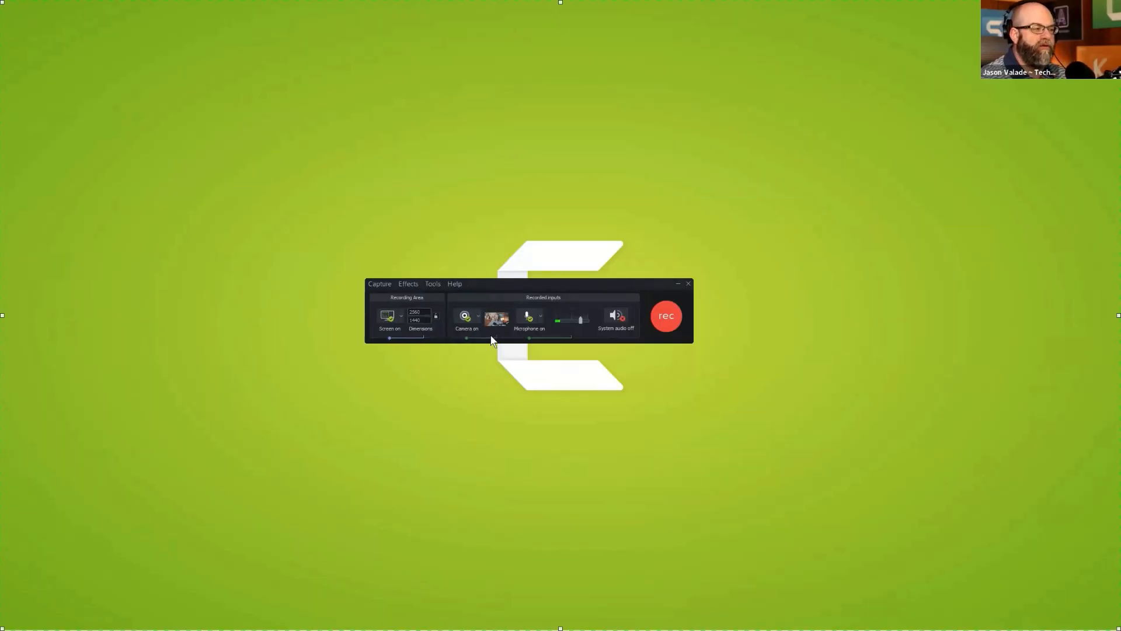